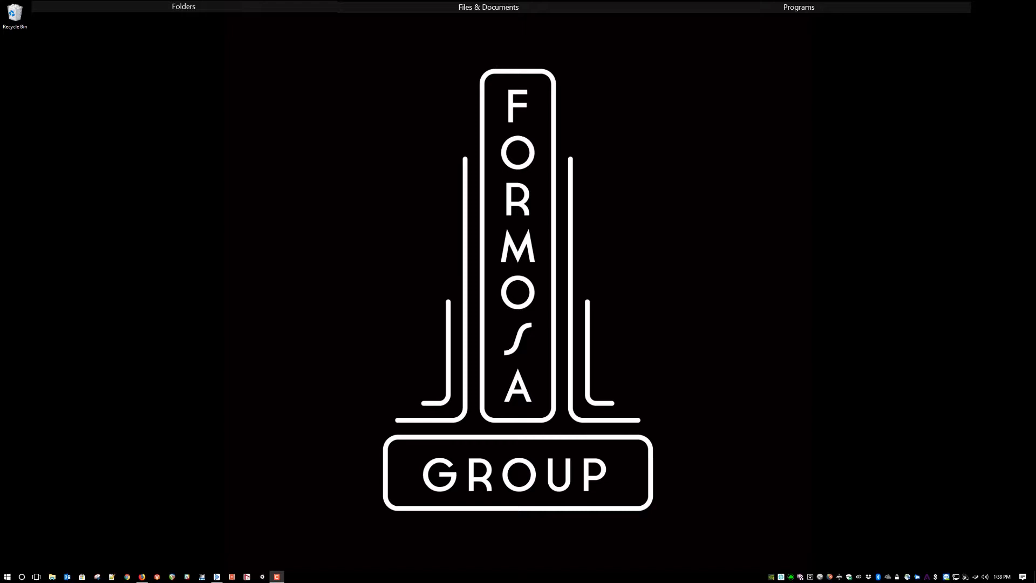
Launch Wwise 2017.2.3 (64-bit) from the Wwise Launcher on the taskbar
{"action": "left_click", "coordinate": [216, 576]}
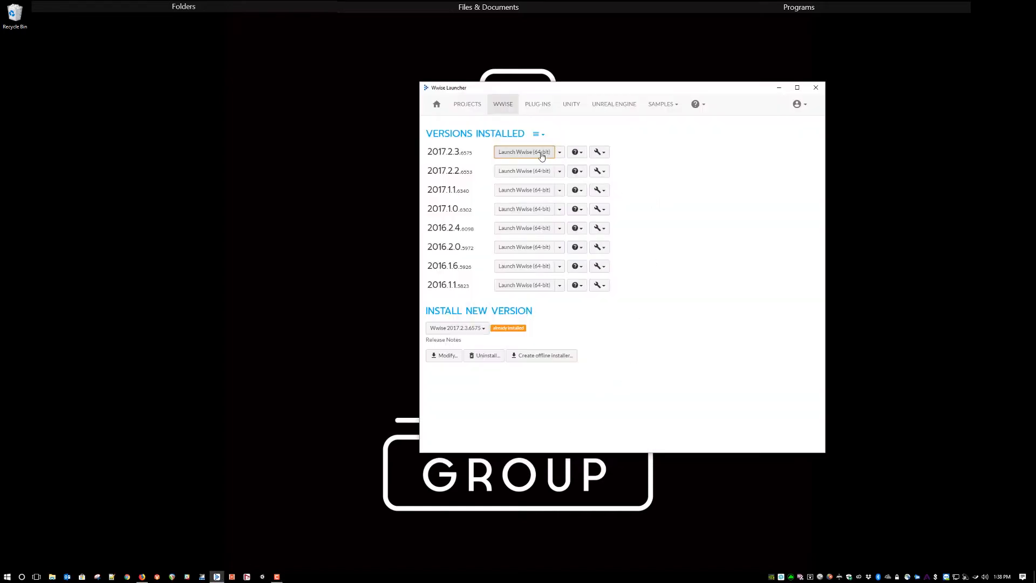
{"action": "left_click", "coordinate": [524, 152]}
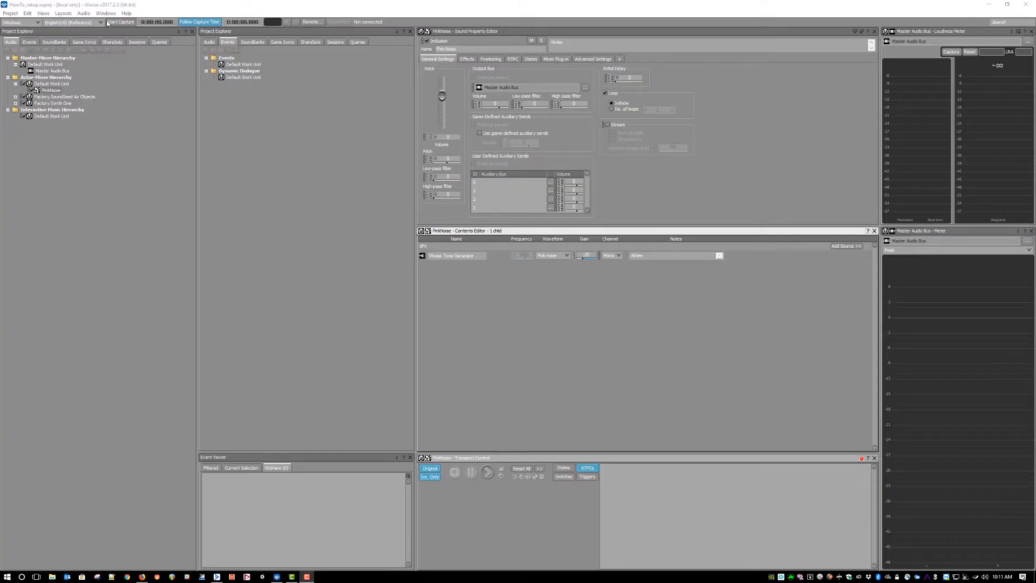
{"action": "left_click", "coordinate": [83, 13]}
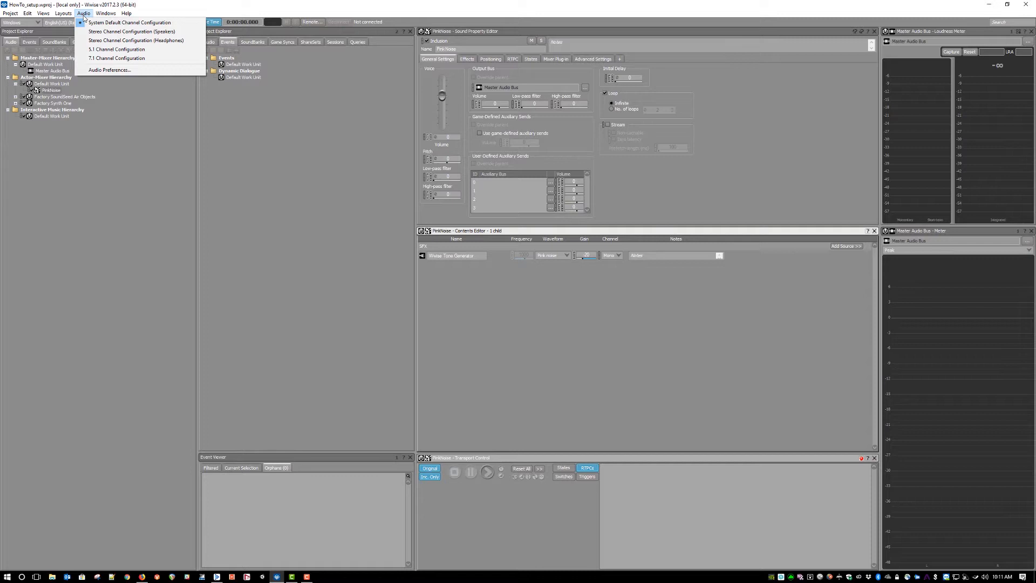
{"action": "mouse_move", "coordinate": [110, 70]}
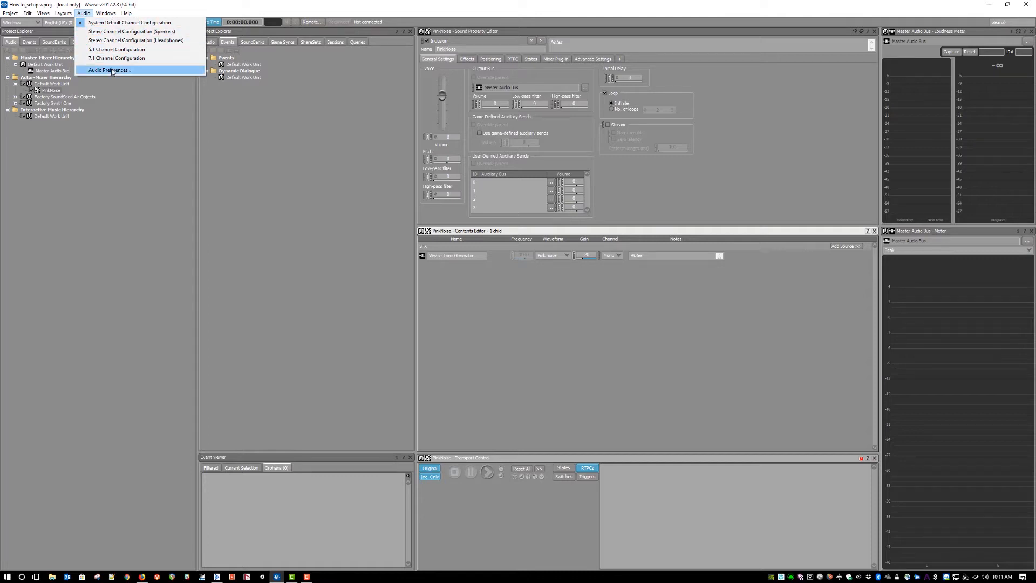
{"action": "mouse_move", "coordinate": [129, 21]}
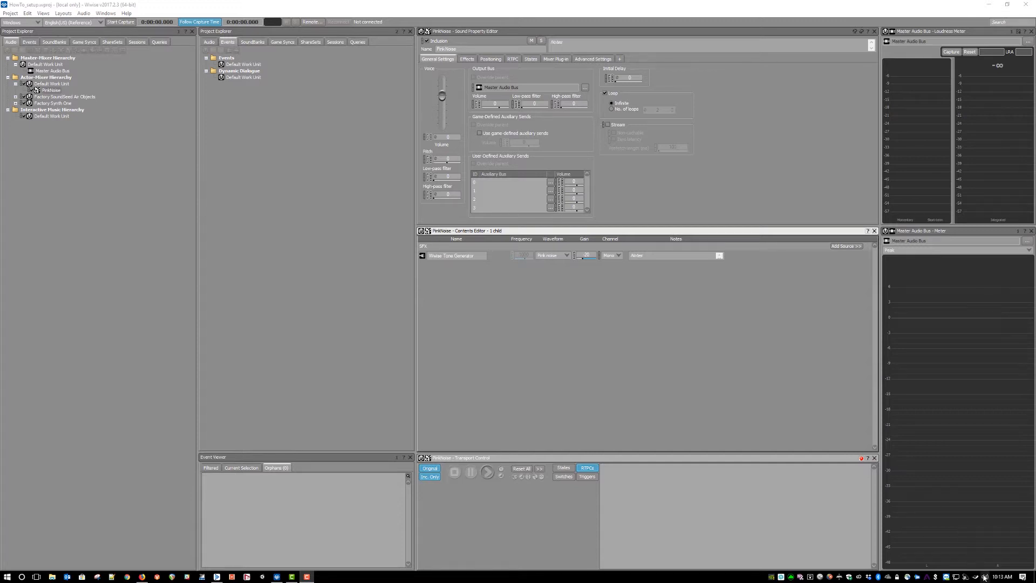
Keep the system speakers on stereo and play PinkNoise to check the two-channel meter
{"action": "right_click", "coordinate": [983, 577]}
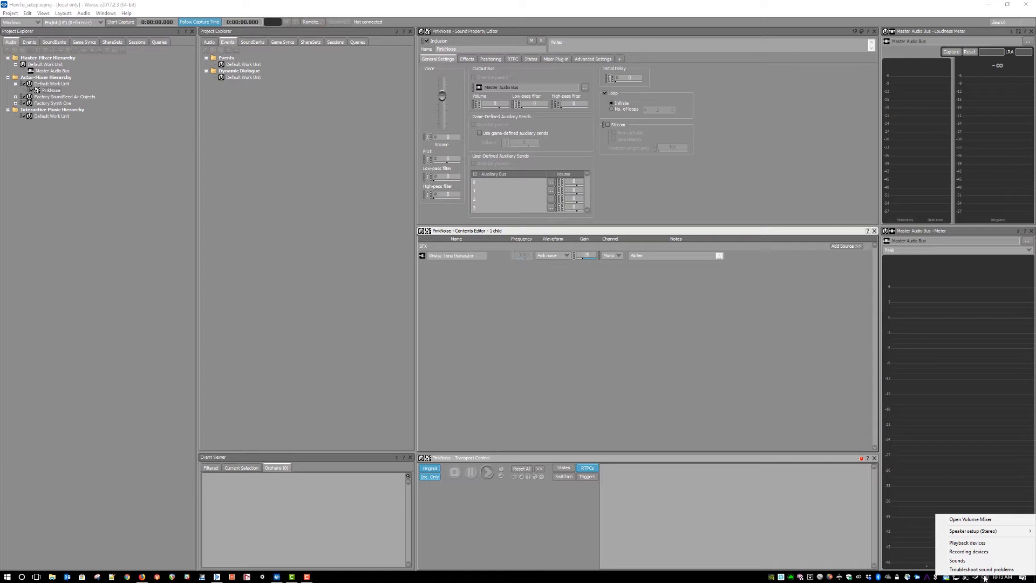
{"action": "mouse_move", "coordinate": [971, 530]}
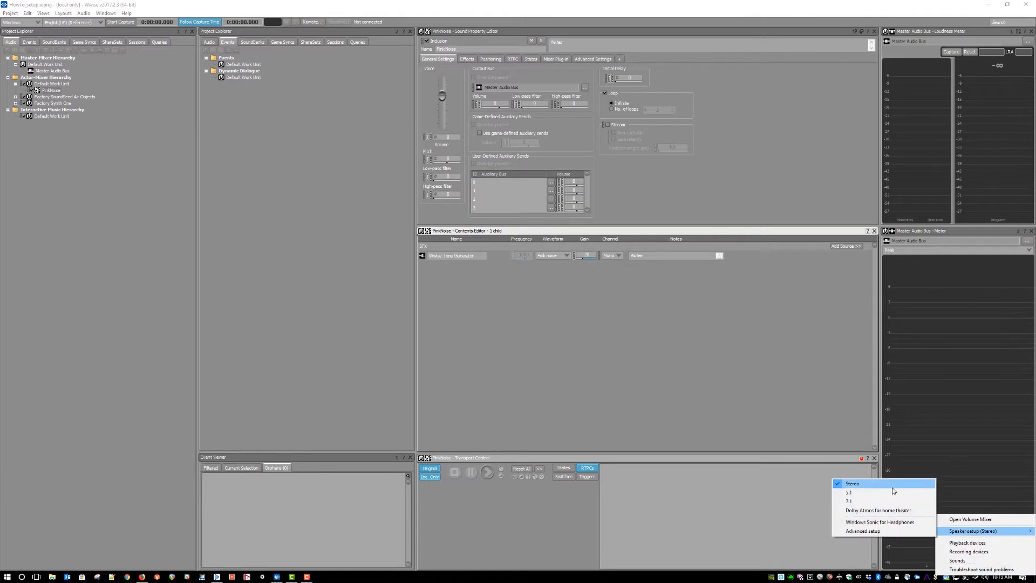
{"action": "left_click", "coordinate": [852, 483]}
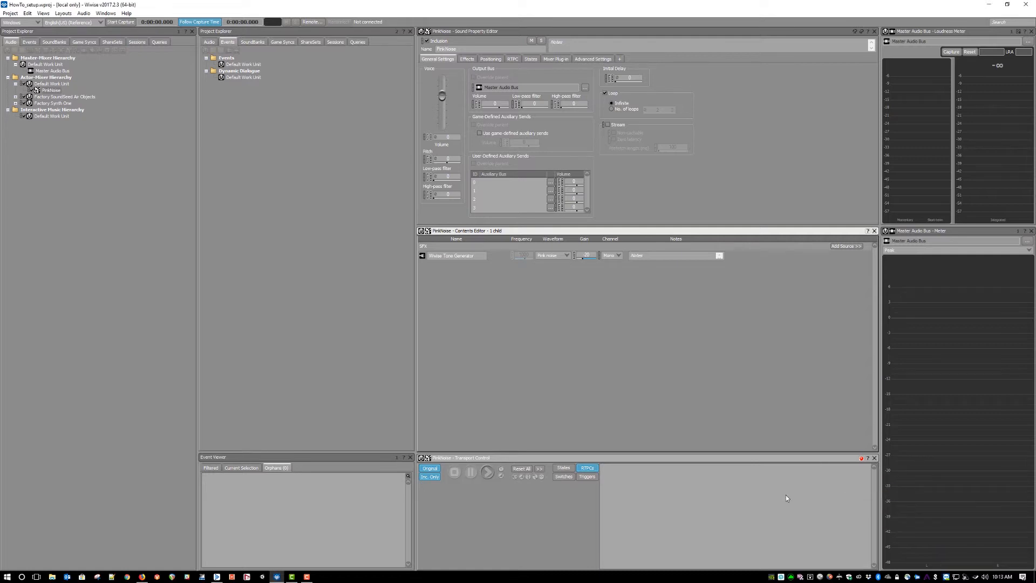
{"action": "left_click", "coordinate": [487, 471]}
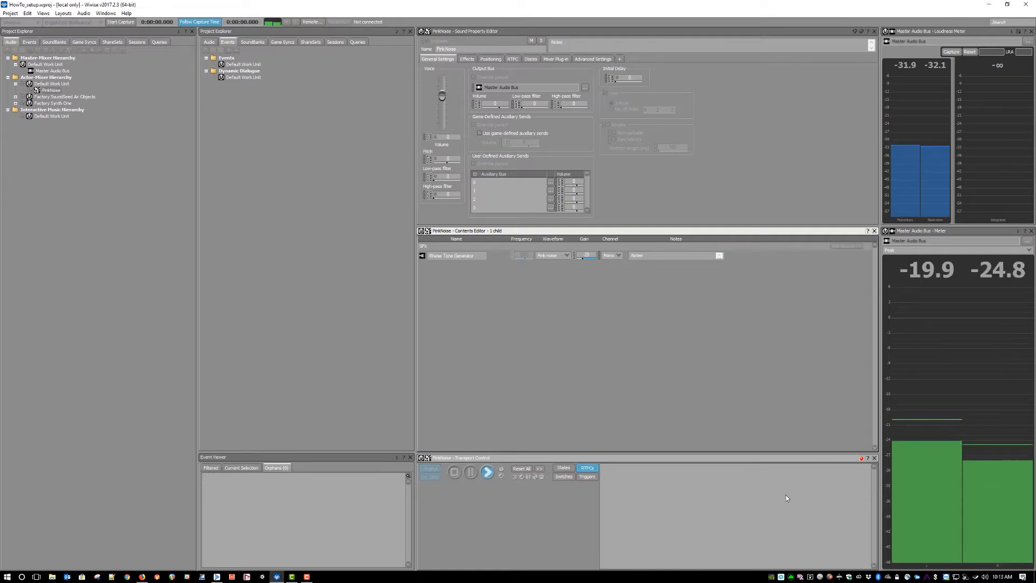
Switch the system speaker setup to surround (7.1) and replay PinkNoise
{"action": "right_click", "coordinate": [963, 577]}
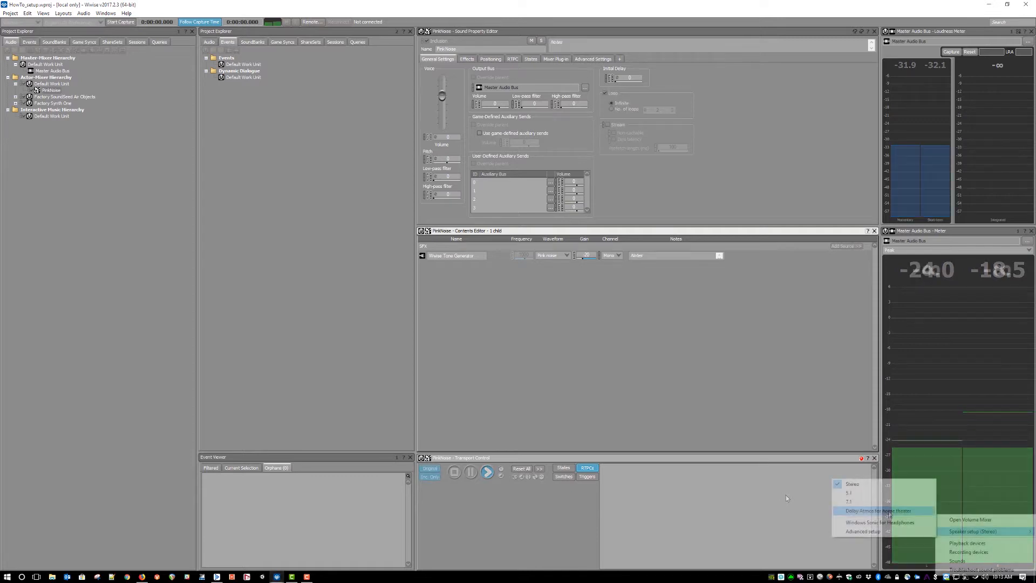
{"action": "mouse_move", "coordinate": [885, 492]}
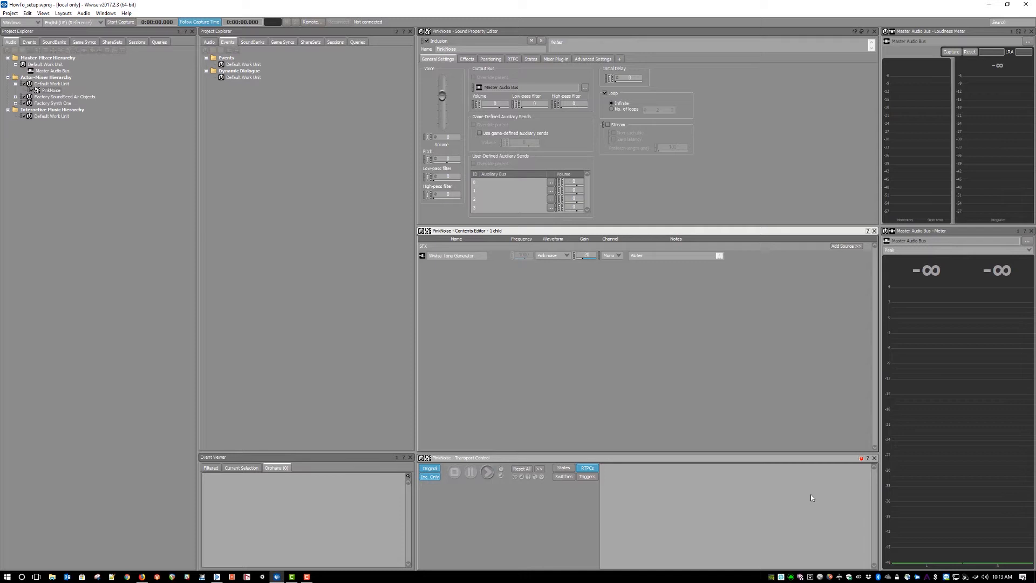
{"action": "left_click", "coordinate": [487, 471]}
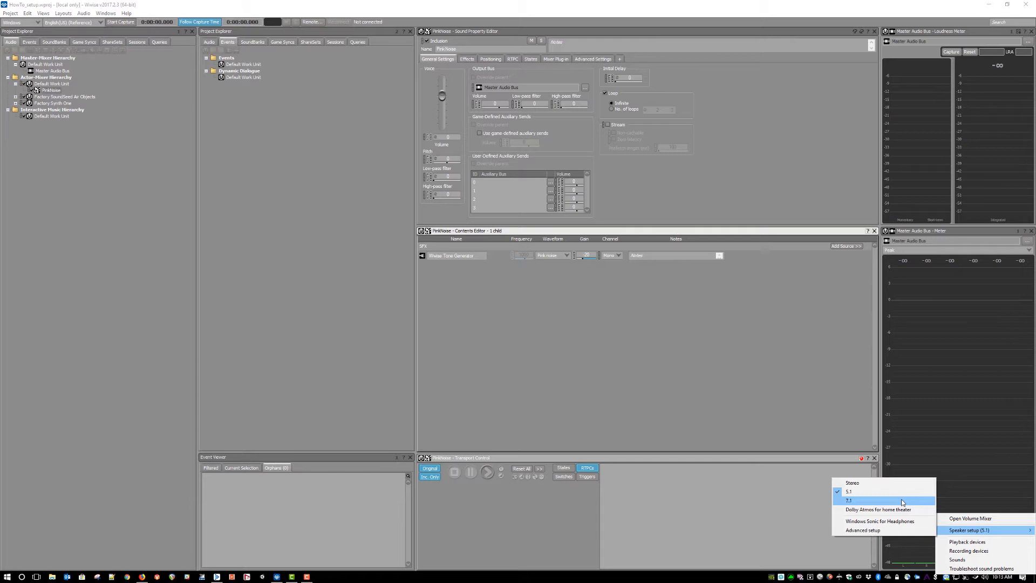
{"action": "left_click", "coordinate": [849, 500]}
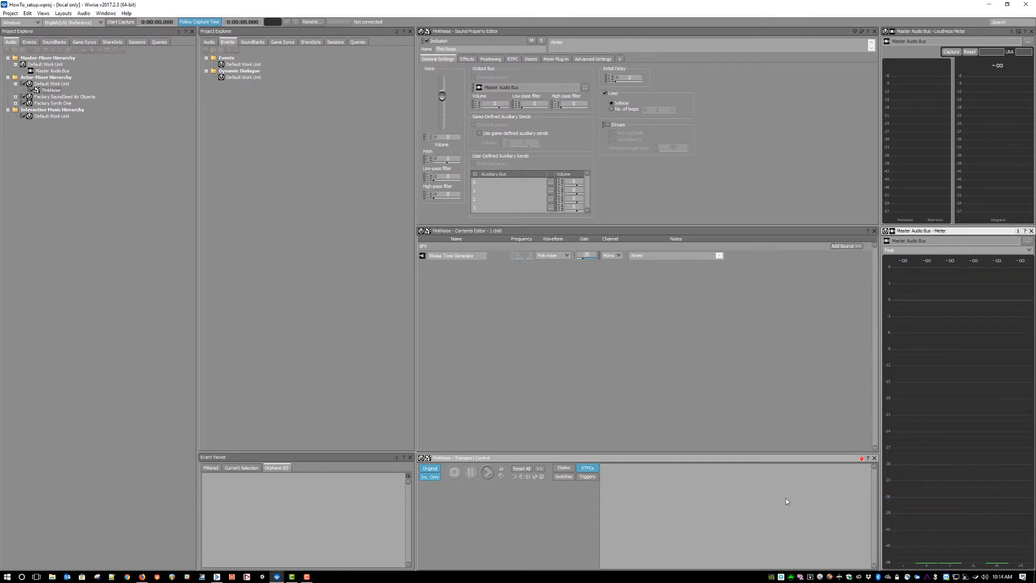
{"action": "left_click", "coordinate": [488, 472]}
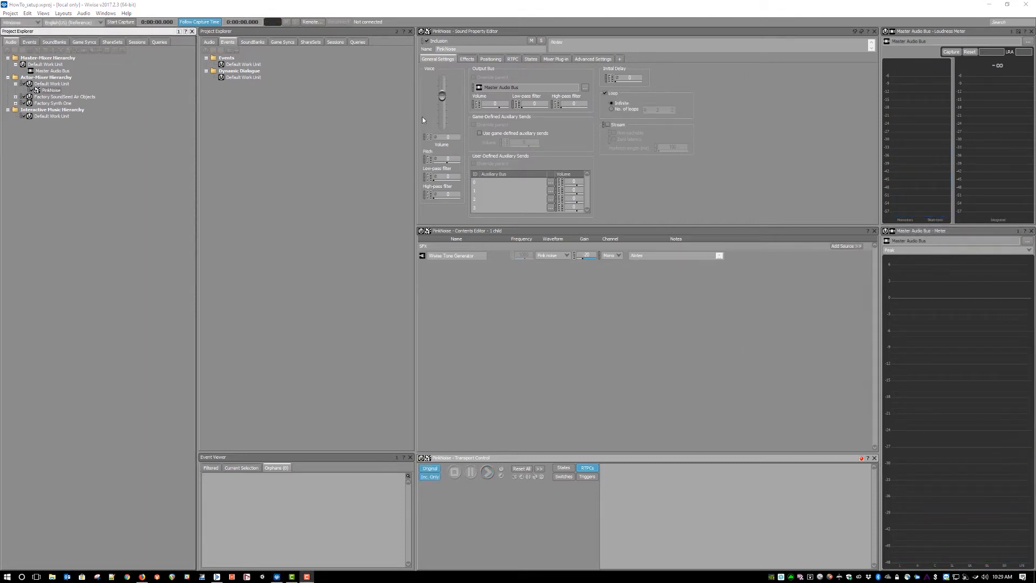
Open PinkNoise's Positioning tab and the 3D user-defined path editor
{"action": "left_click", "coordinate": [490, 59]}
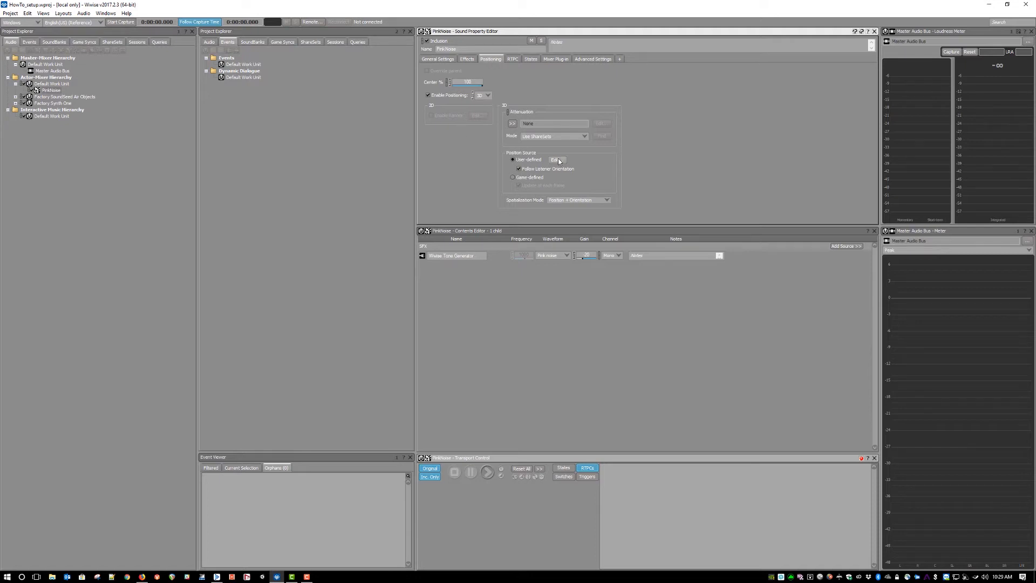
{"action": "left_click", "coordinate": [556, 159]}
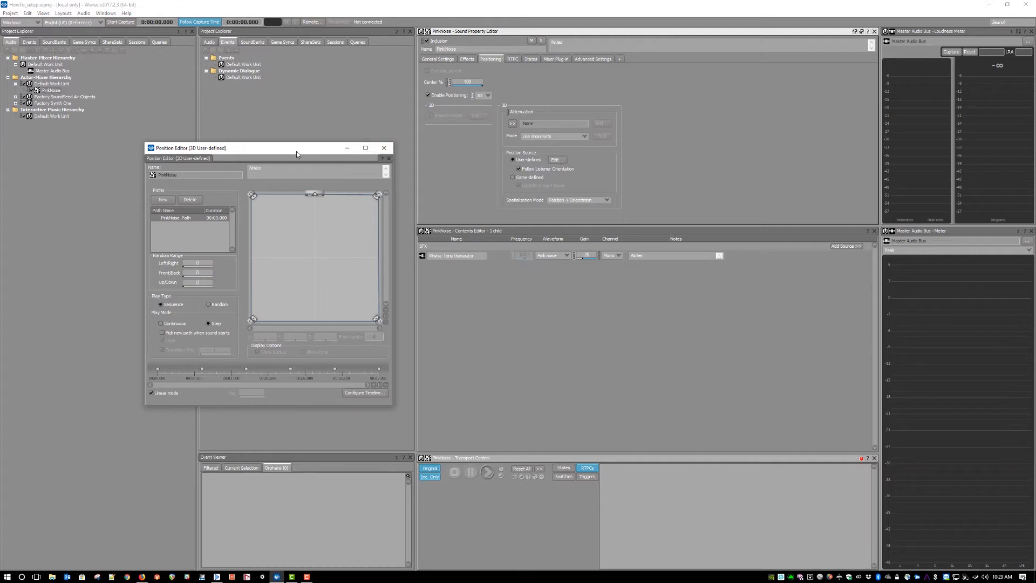
Play PinkNoise to audition the PinkNoise_Path adjustments in the Position Editor
{"action": "left_click", "coordinate": [486, 471]}
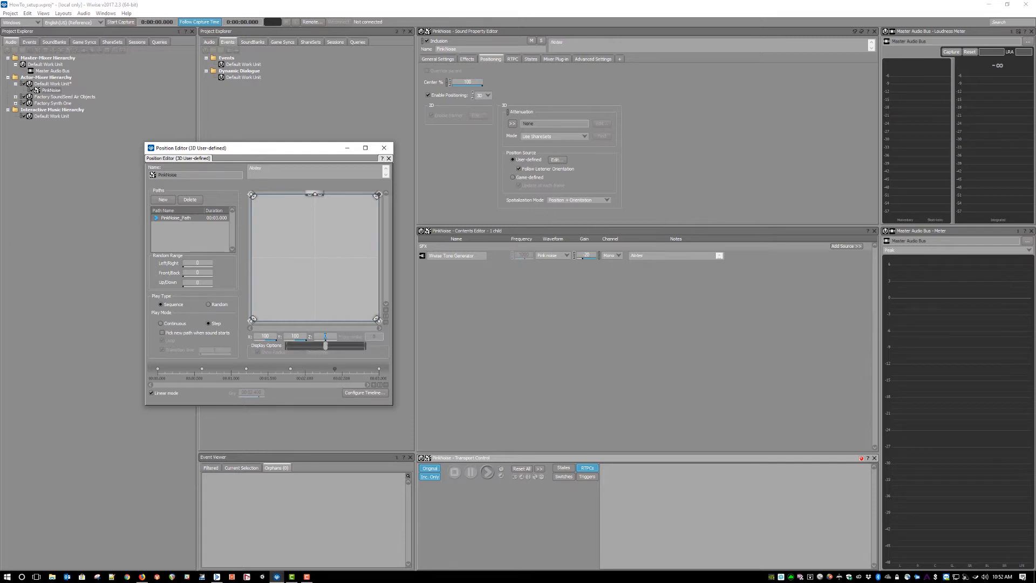
{"action": "left_click", "coordinate": [487, 471]}
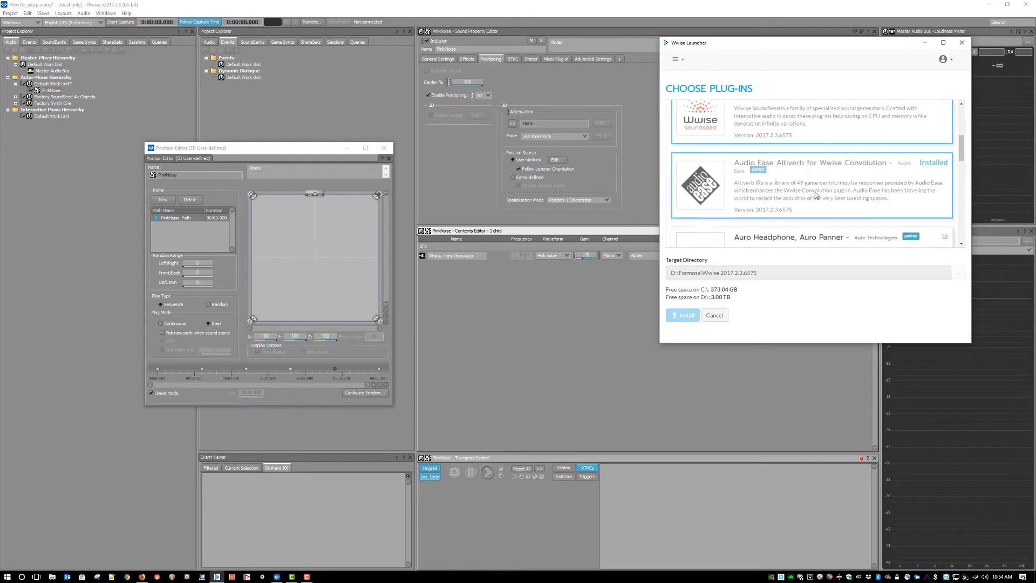
Tick Microsoft Spatial Sound Platform in Choose Plug-ins, install it, and return to Wwise
{"action": "scroll", "scroll_direction": "down", "scroll_amount": 3}
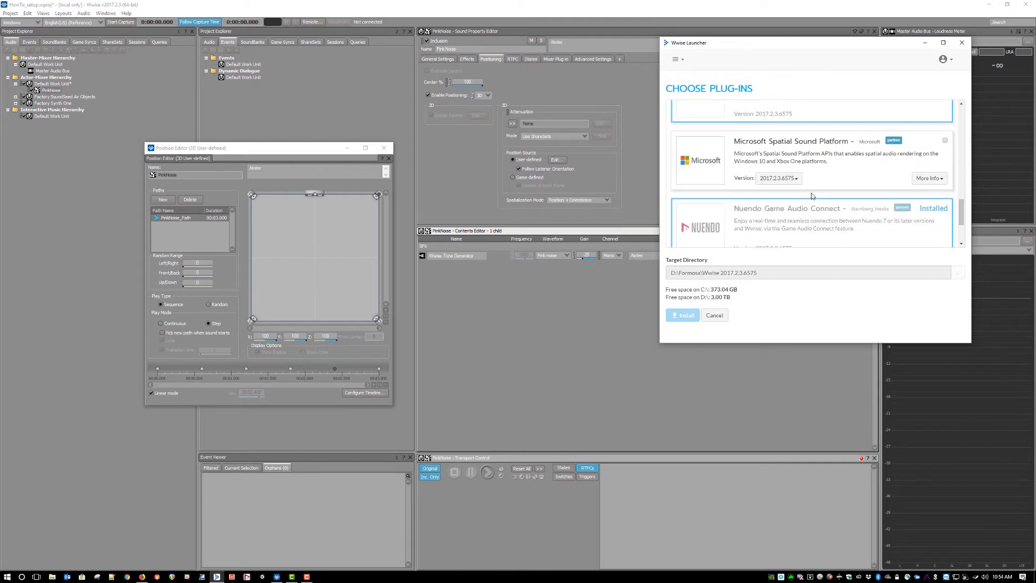
{"action": "mouse_move", "coordinate": [906, 168]}
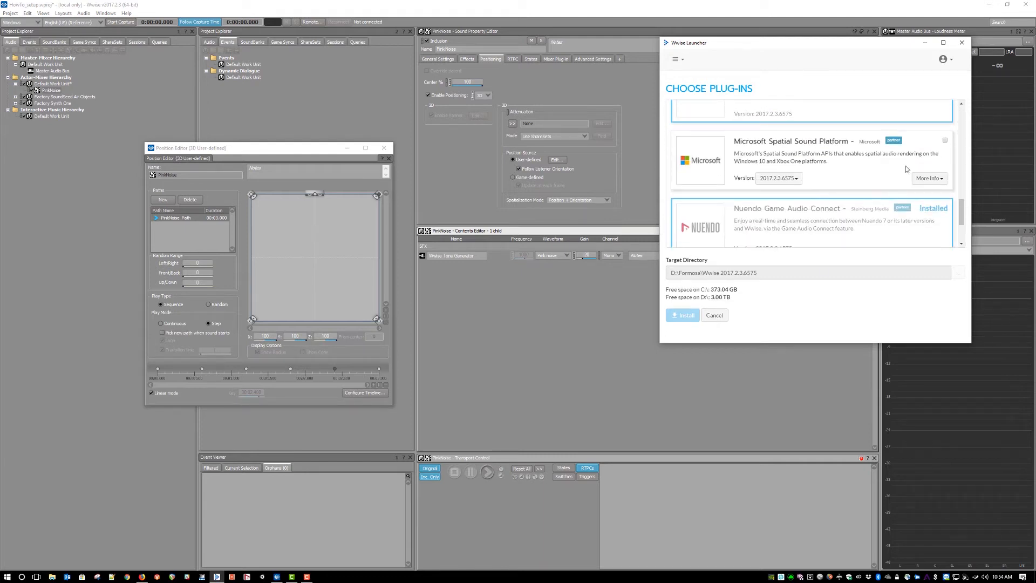
{"action": "left_click", "coordinate": [944, 140]}
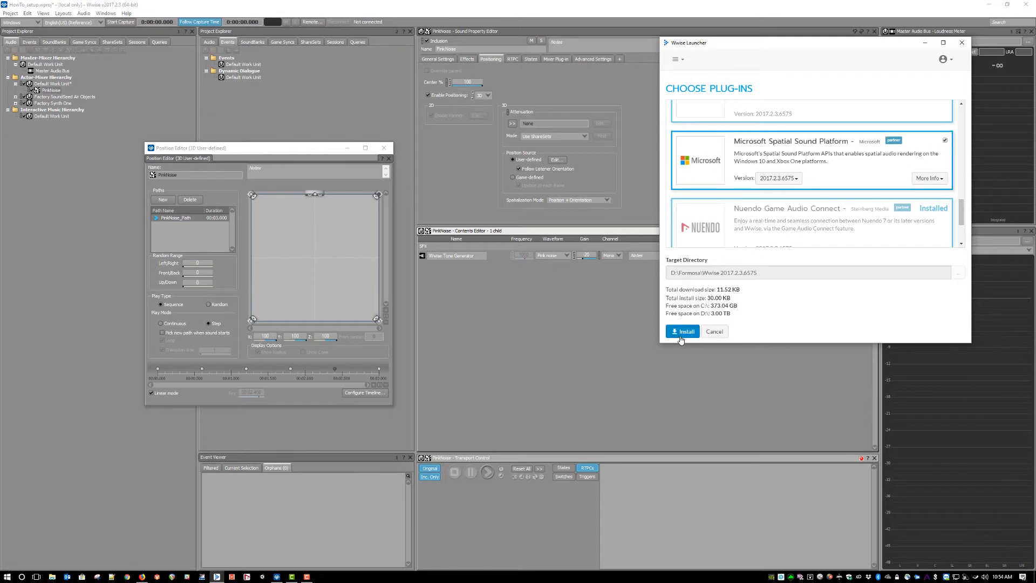
{"action": "left_click", "coordinate": [682, 331]}
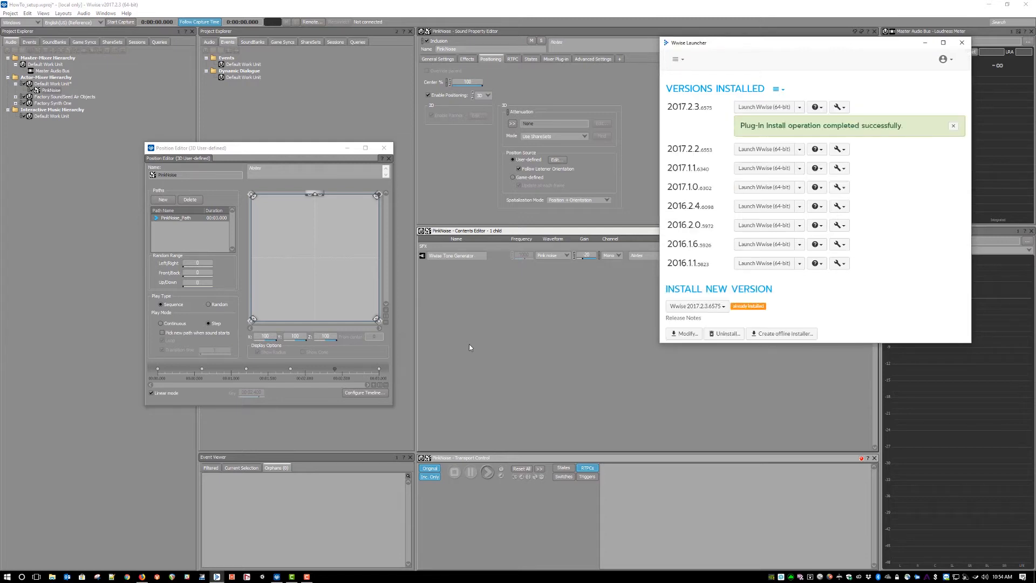
{"action": "left_click", "coordinate": [961, 42]}
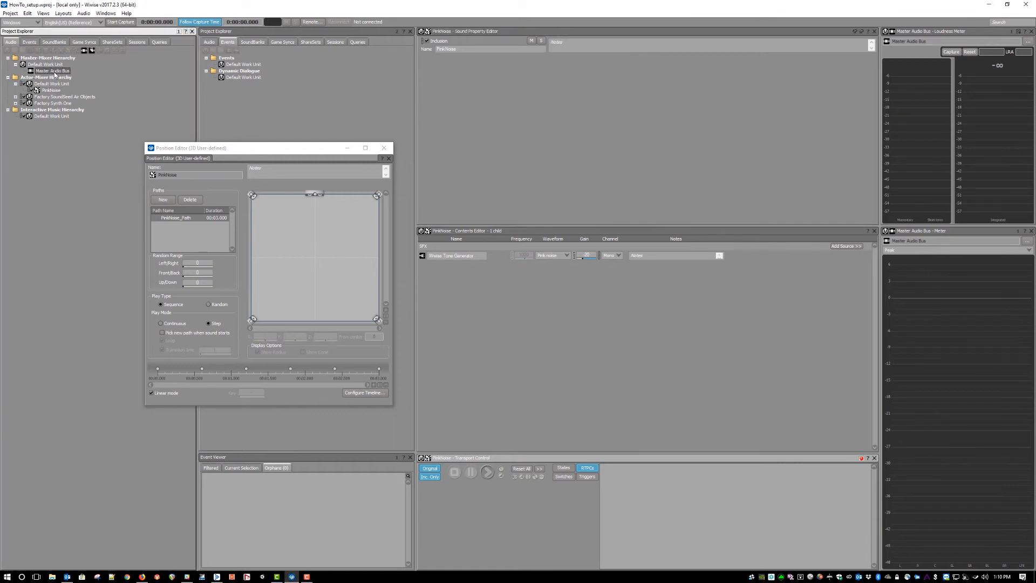
Give Master Audio Bus a new Microsoft Spatial Sound Platform Output device, then play PinkNoise
{"action": "left_click", "coordinate": [58, 71]}
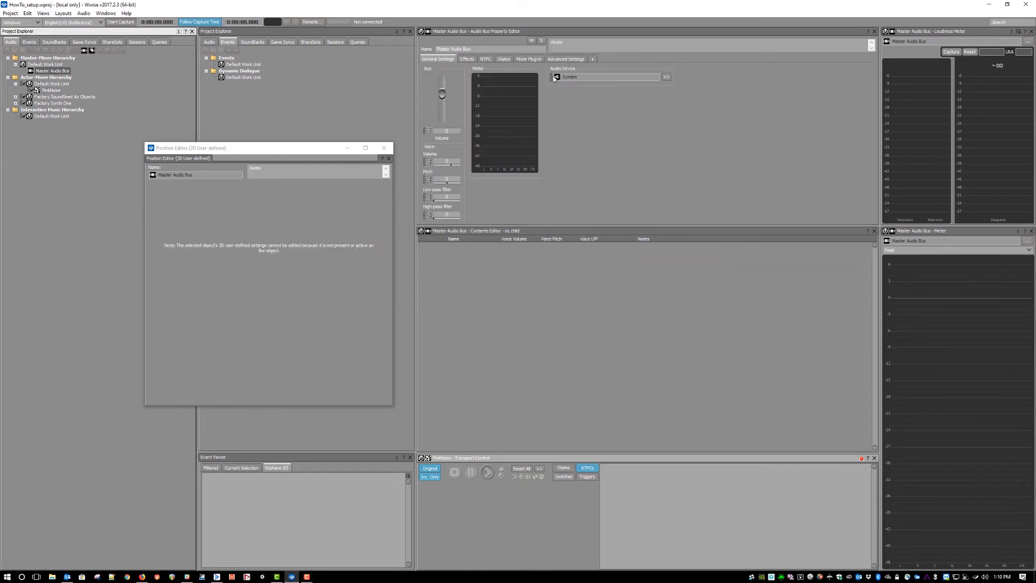
{"action": "left_click", "coordinate": [665, 76]}
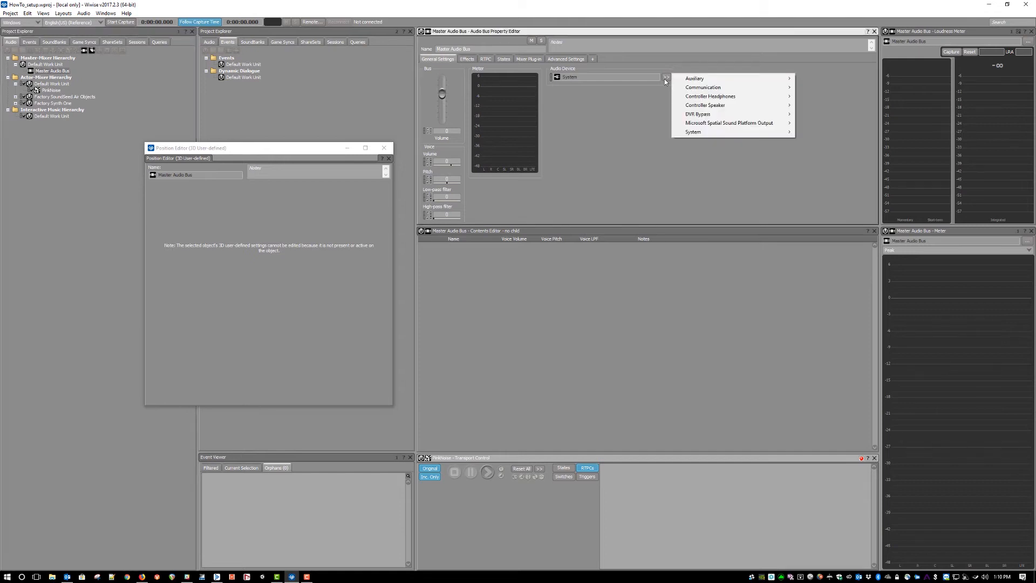
{"action": "mouse_move", "coordinate": [728, 123]}
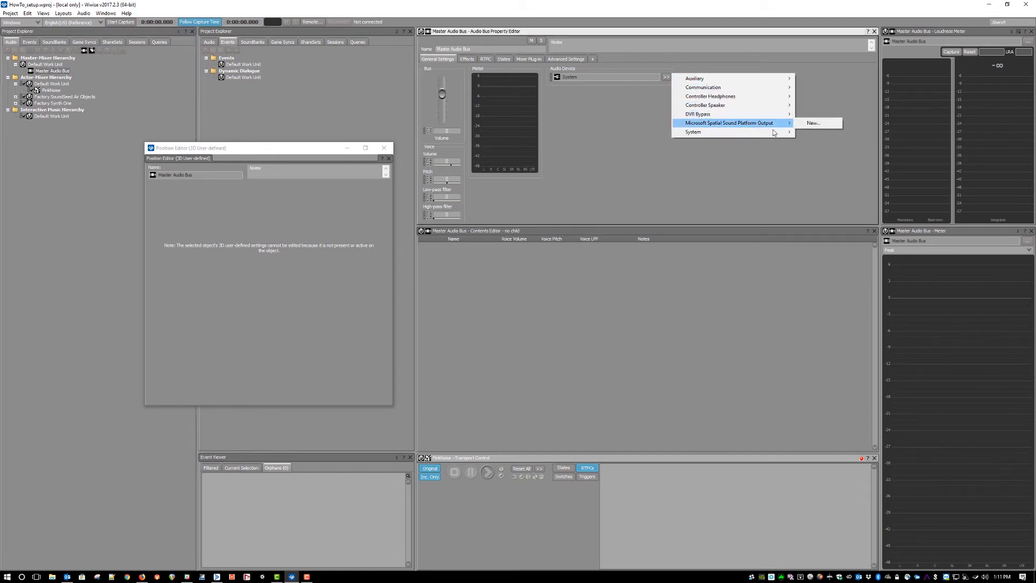
{"action": "mouse_move", "coordinate": [813, 123]}
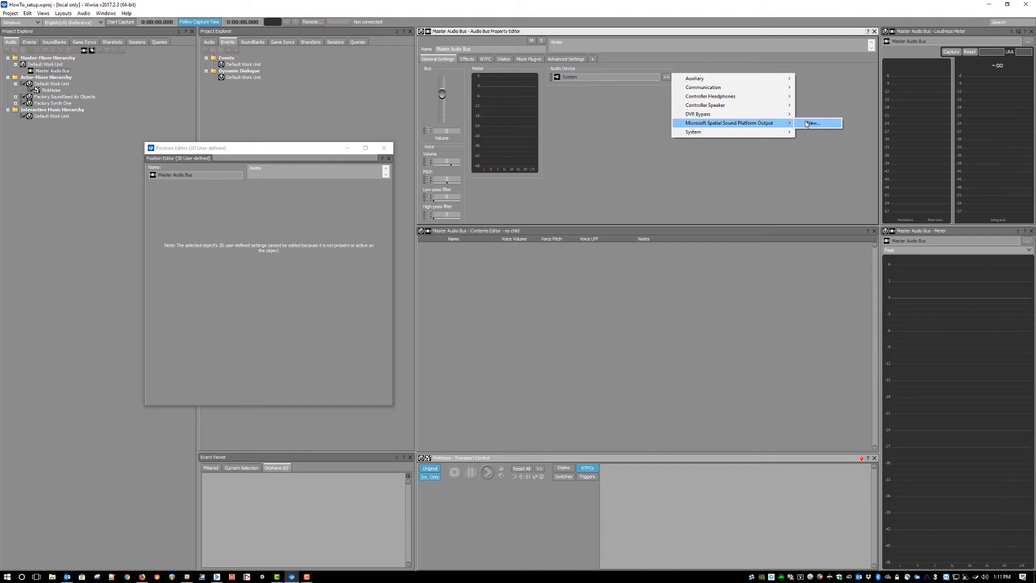
{"action": "left_click", "coordinate": [813, 123]}
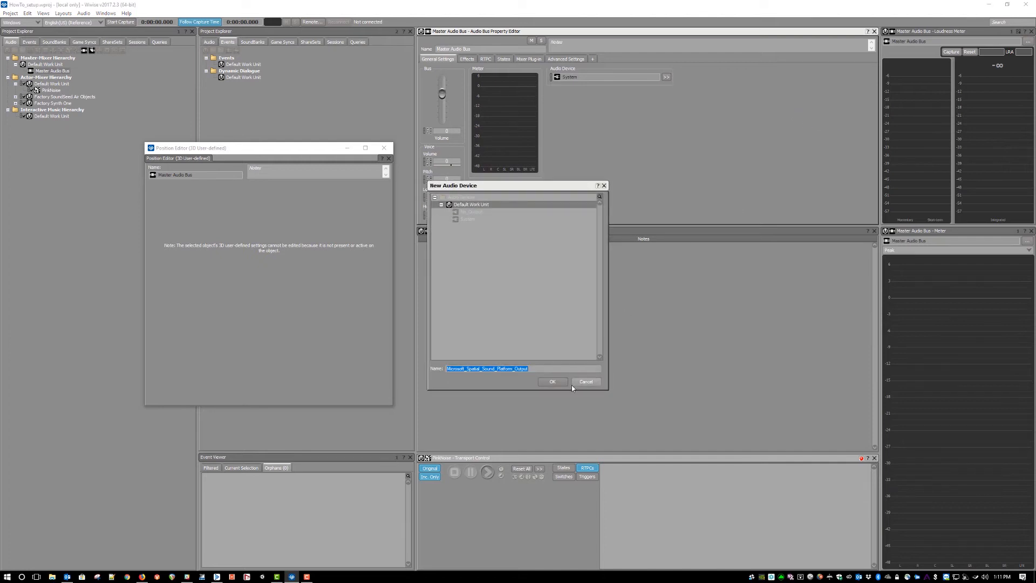
{"action": "left_click", "coordinate": [552, 382]}
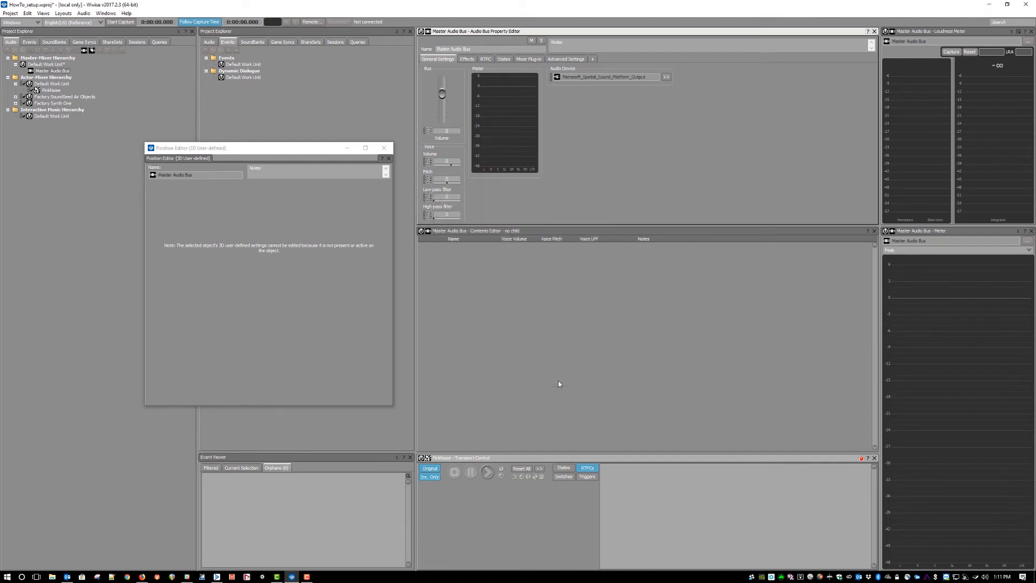
{"action": "mouse_move", "coordinate": [585, 177]}
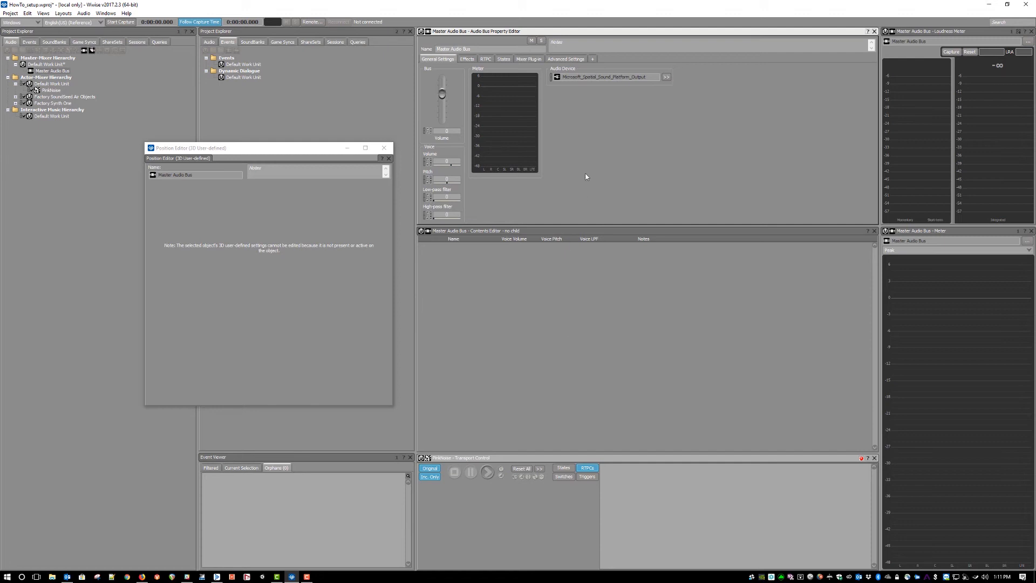
{"action": "mouse_move", "coordinate": [212, 152]}
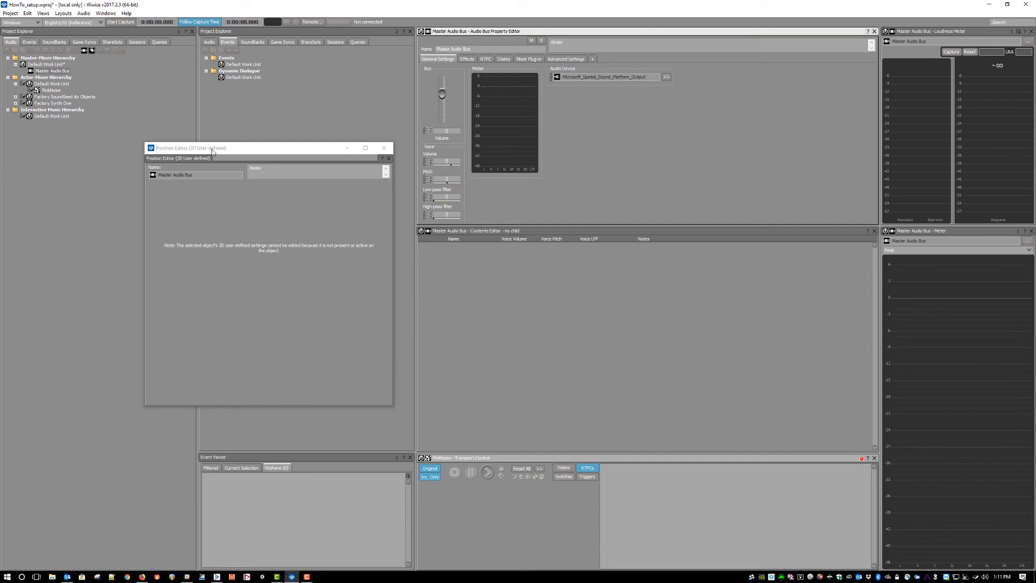
{"action": "left_click", "coordinate": [486, 472]}
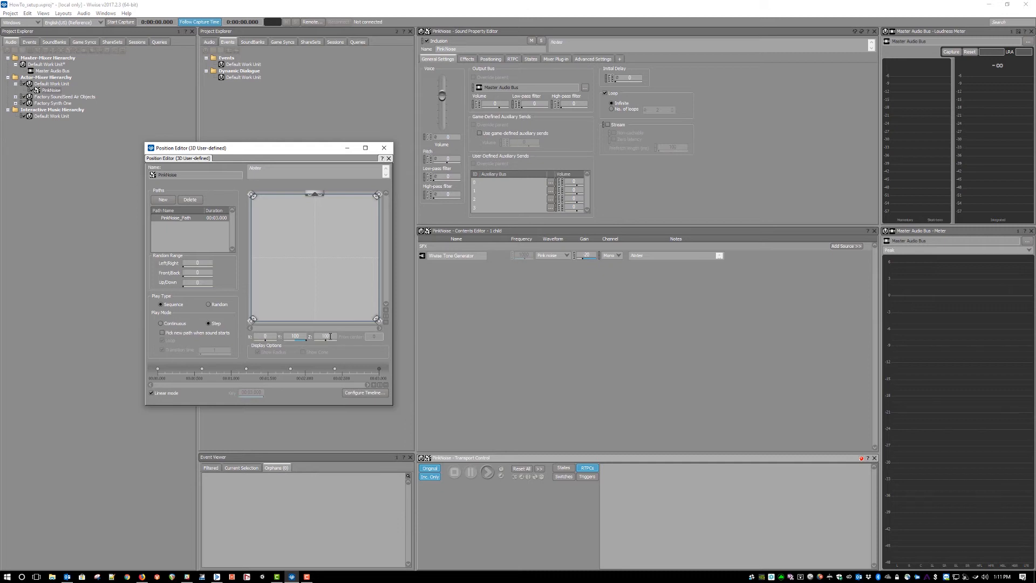
Play PinkNoise with the Master Audio Bus 3D and 2D setup in place
{"action": "left_click", "coordinate": [487, 472]}
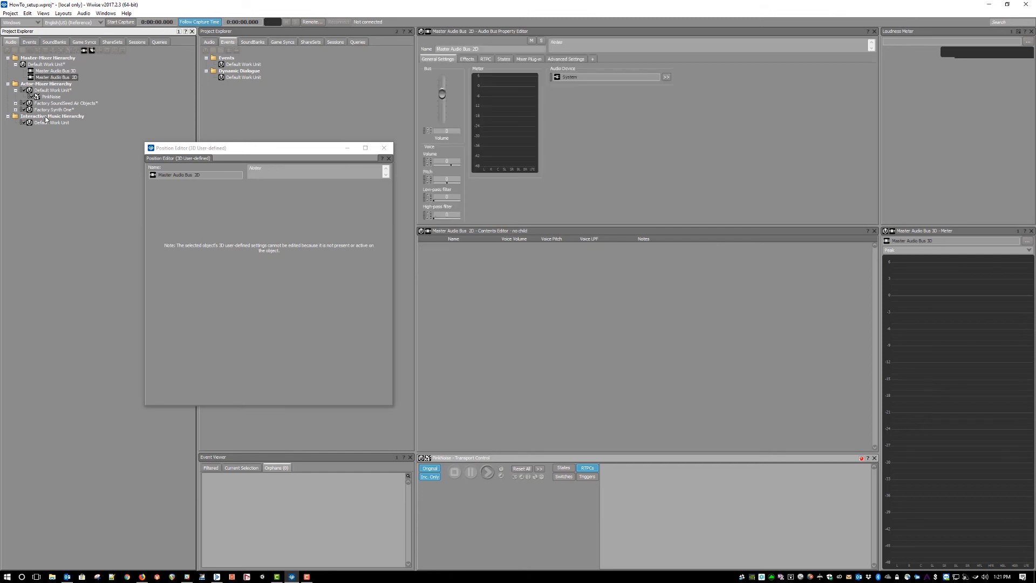
{"action": "mouse_move", "coordinate": [571, 82]}
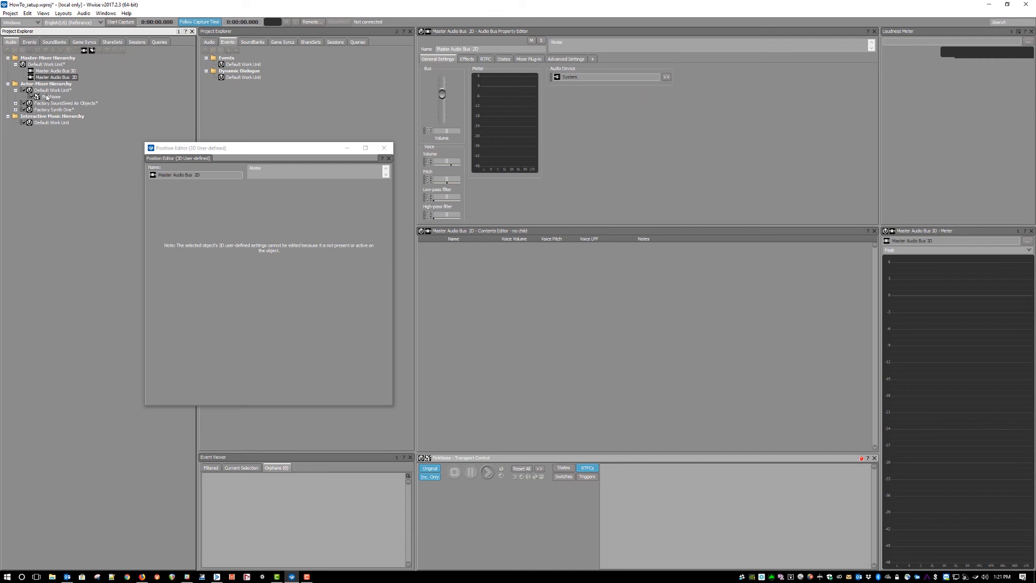
Set PinkNoise's output bus to Master Audio Bus 2D and play it
{"action": "left_click", "coordinate": [50, 97]}
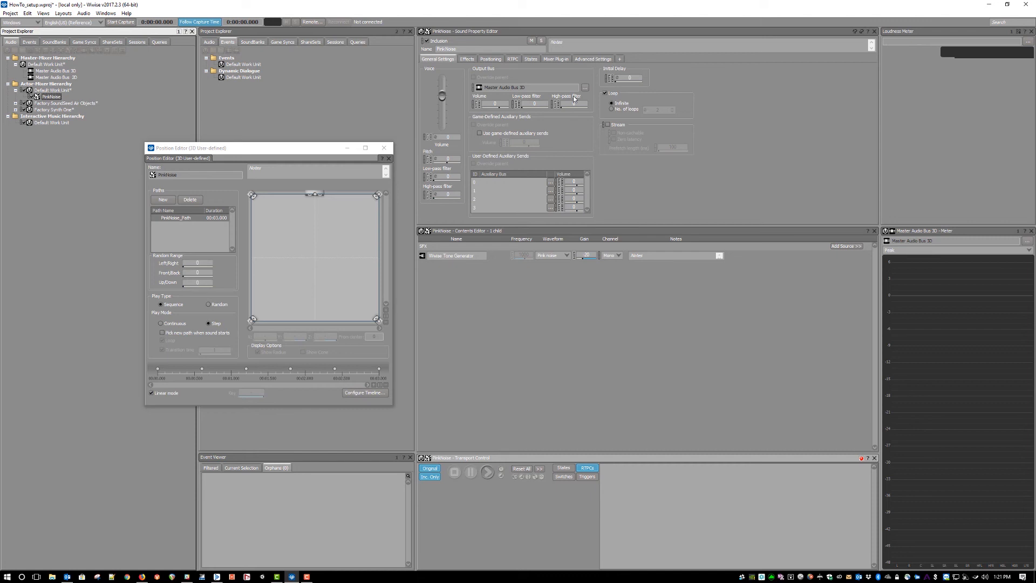
{"action": "left_click", "coordinate": [584, 87]}
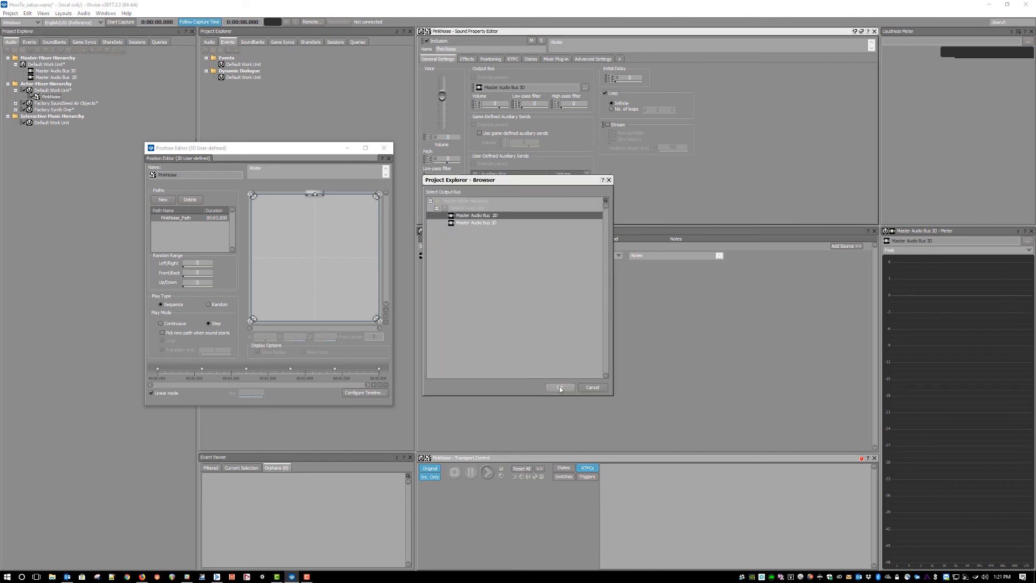
{"action": "left_click", "coordinate": [559, 388]}
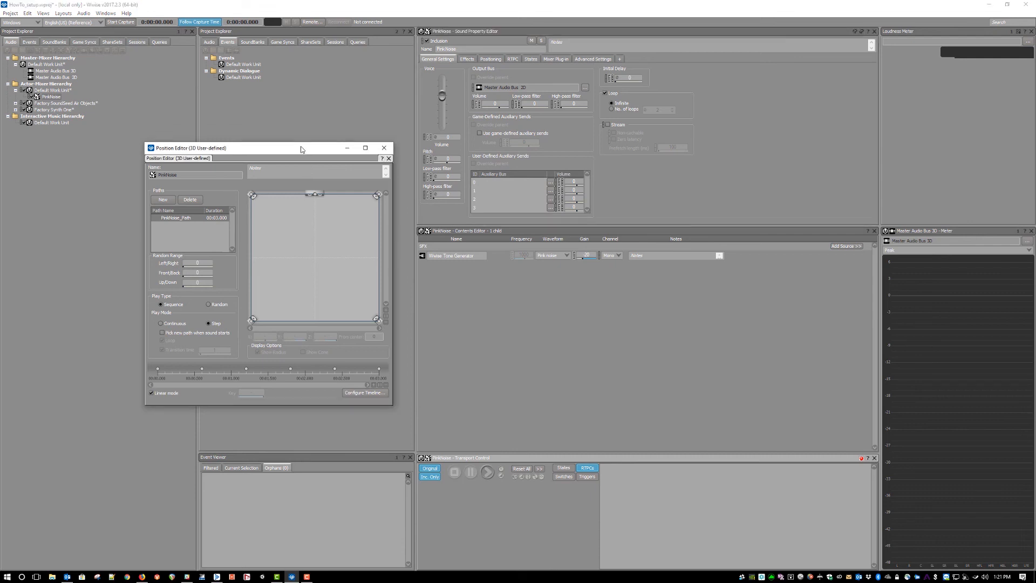
{"action": "left_click", "coordinate": [486, 471]}
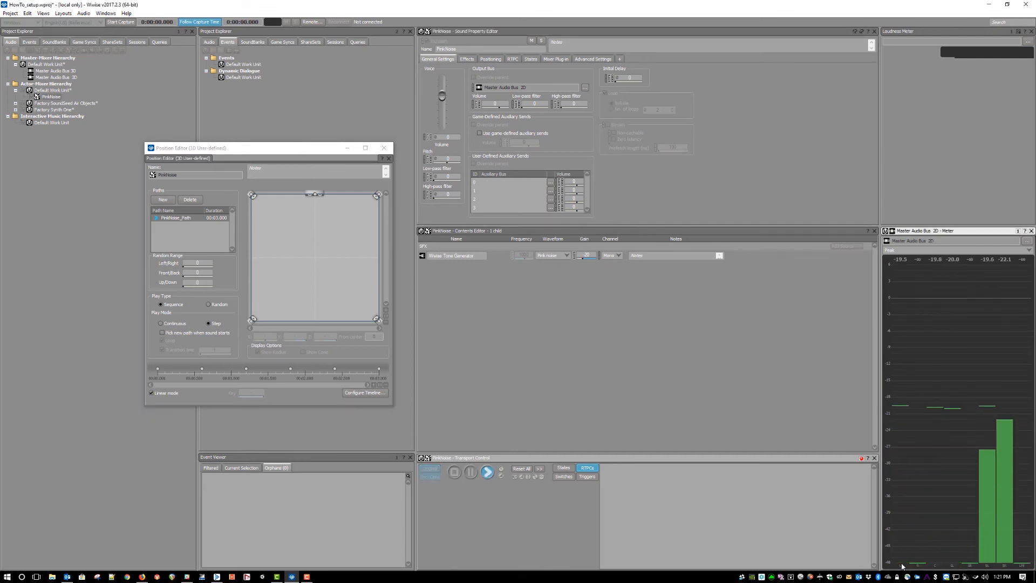
{"action": "mouse_move", "coordinate": [414, 75]}
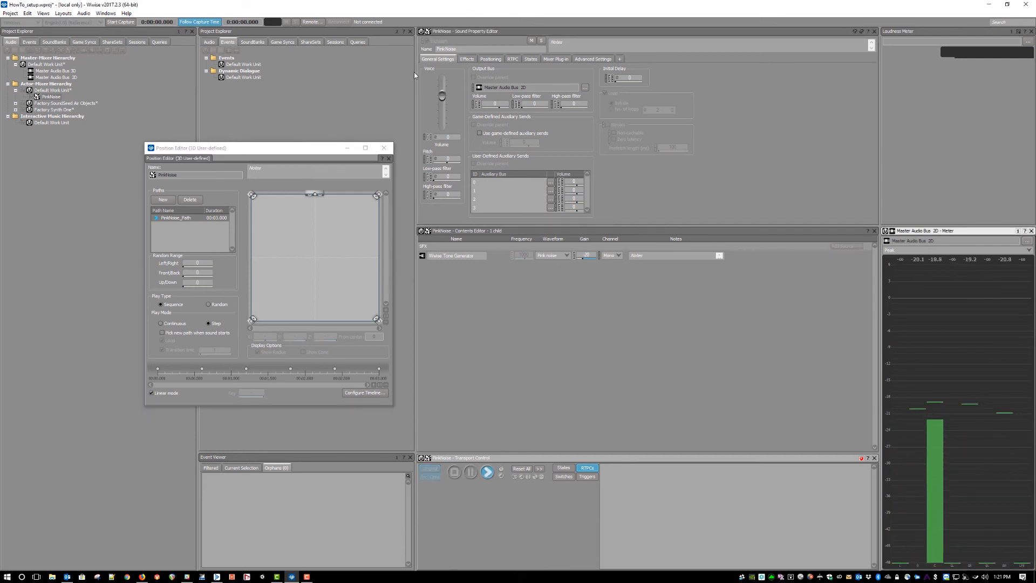